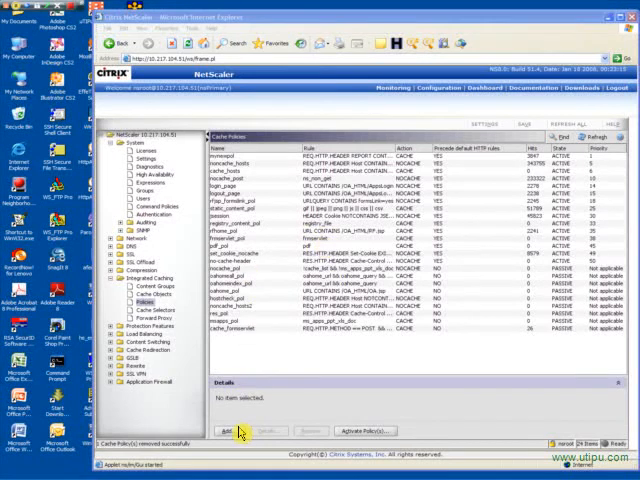
Step: Start a new cache policy from the Cache Policies list via Add
left_click(228, 432)
type("noncache_")
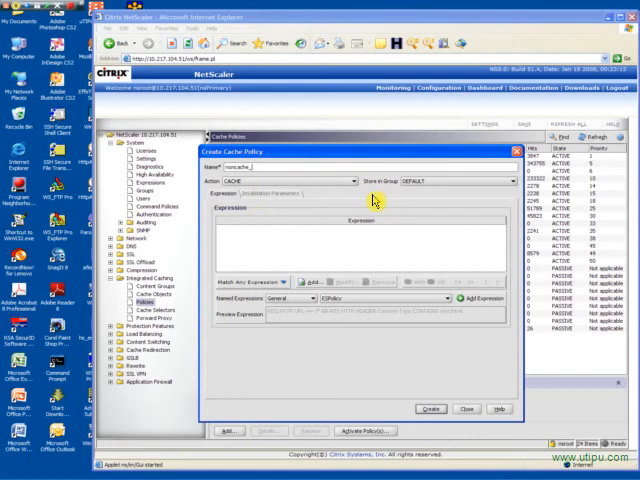
Step: Name the policy noncache_tifs and set its action to NOCACHE
type("sfs")
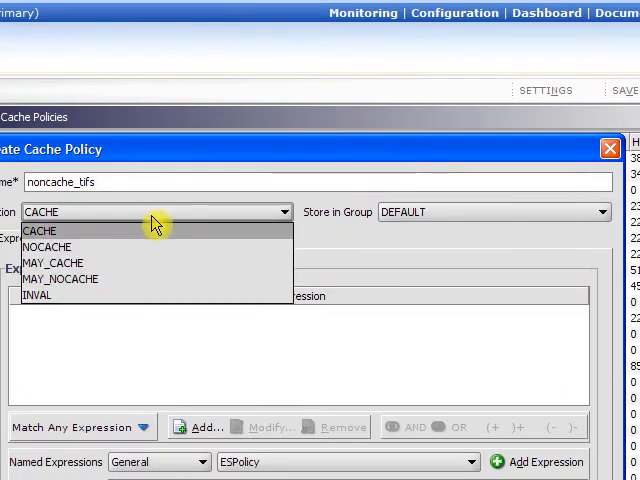
left_click(48, 246)
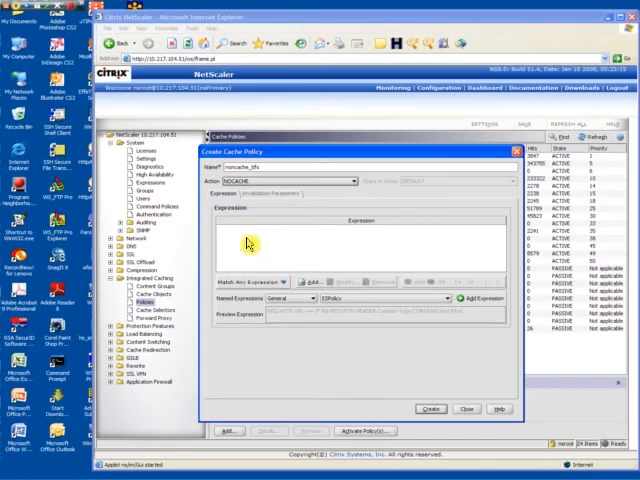
mouse_move(384, 298)
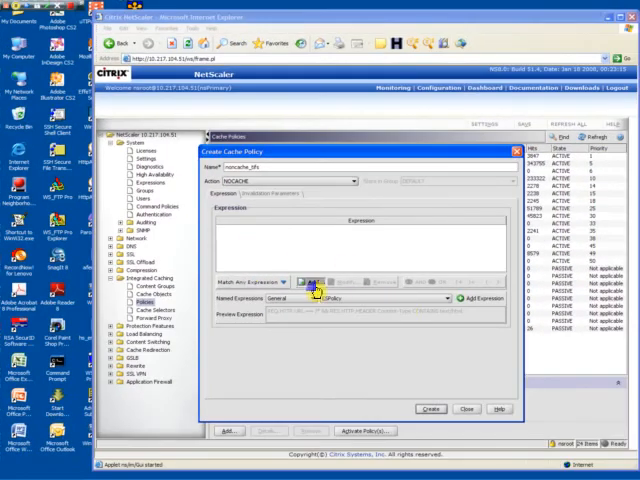
Step: Add the expressions REQ.HTTP.URL == /*.tif and REQ.HTTP.URL == /*.tiff
left_click(314, 276)
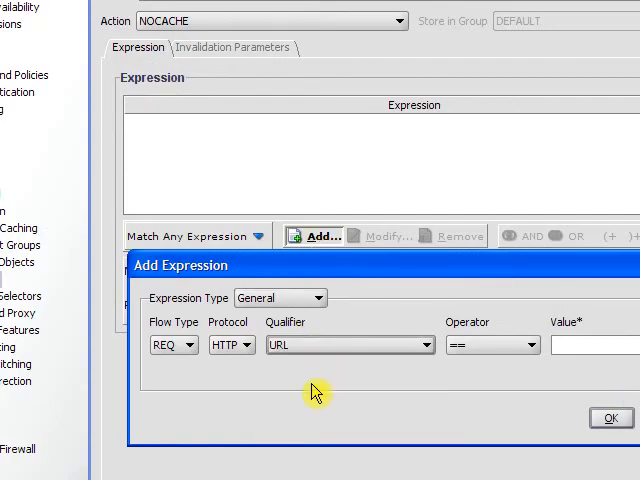
type("/*.tiff")
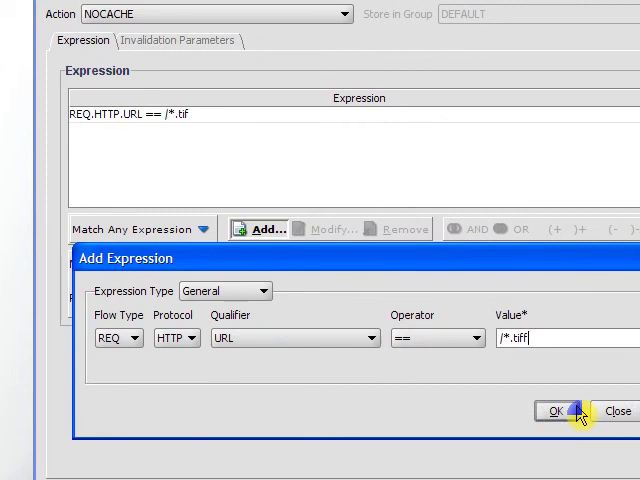
left_click(548, 410)
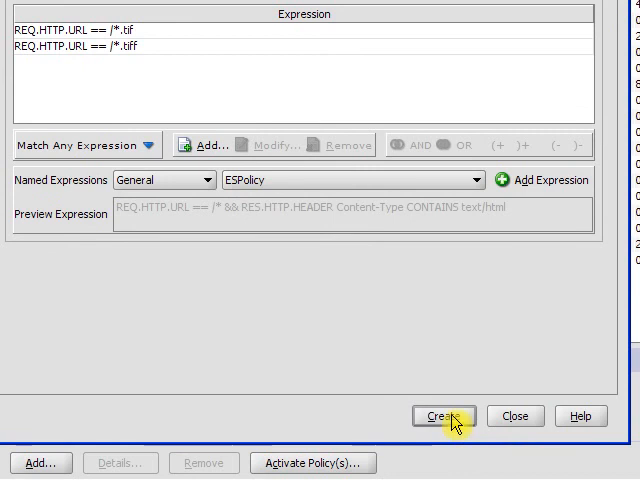
Step: Create the noncache_tifs policy and return to the Cache Policies list
left_click(444, 416)
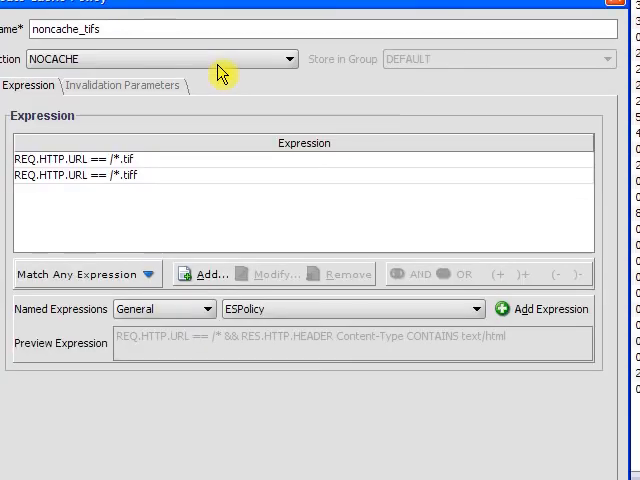
mouse_move(222, 76)
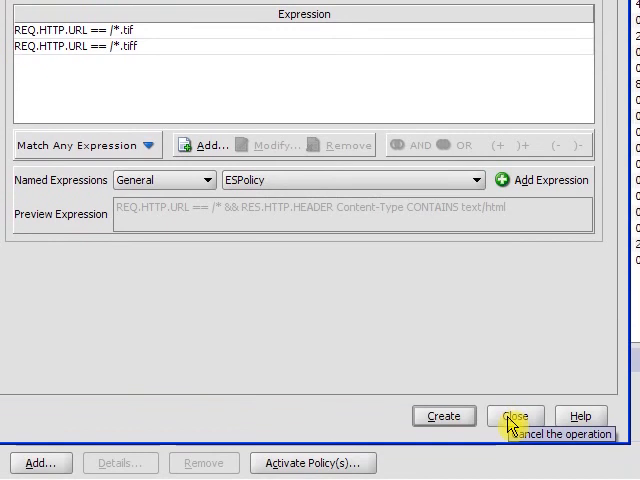
left_click(514, 416)
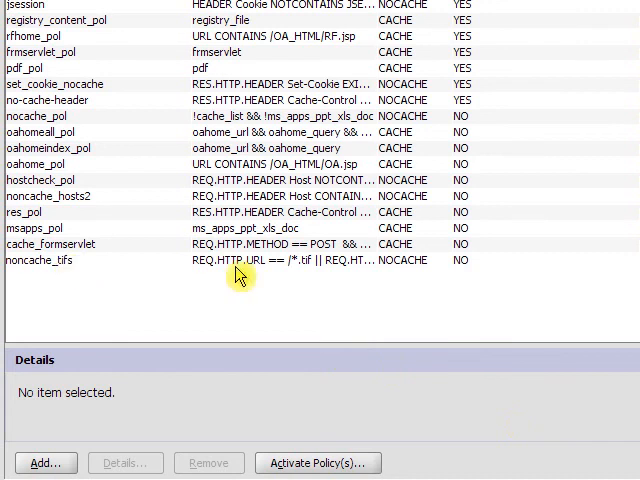
Step: Activate noncache_tifs at priority 2 with Precede Default Rules checked
left_click(240, 260)
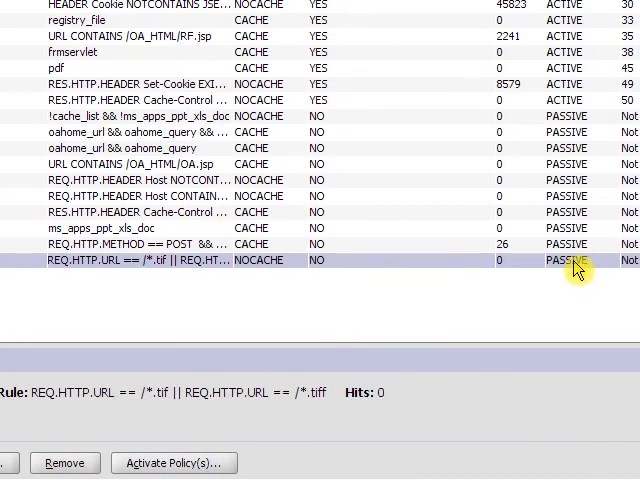
mouse_move(536, 284)
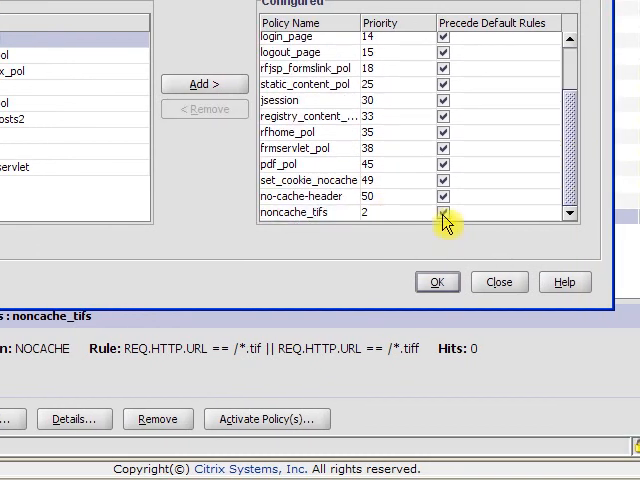
left_click(436, 280)
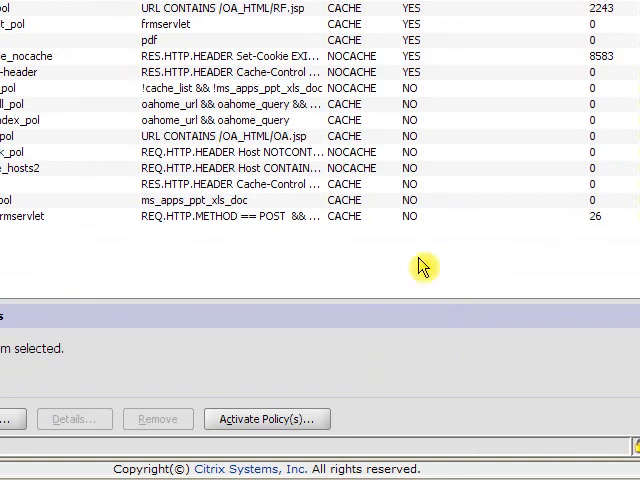